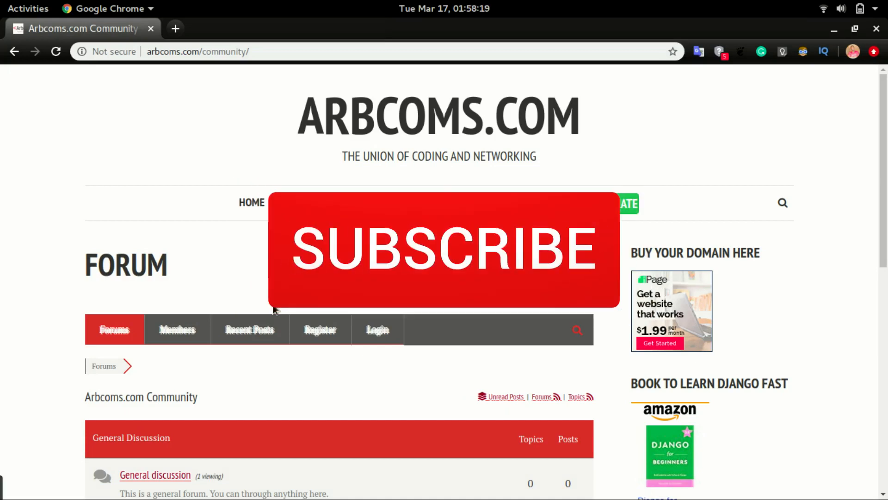
- Scroll the forum page to show the Computer Inventory and Store Management Project forums
left_click(444, 250)
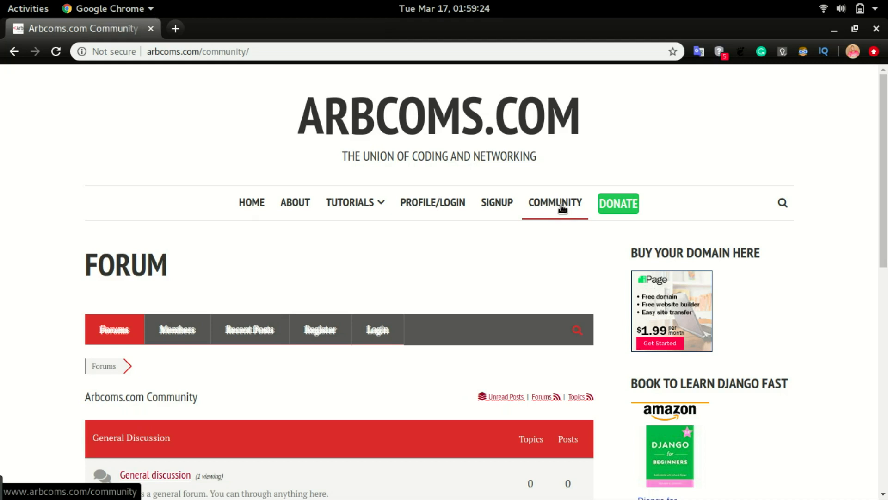
scroll("down", 3)
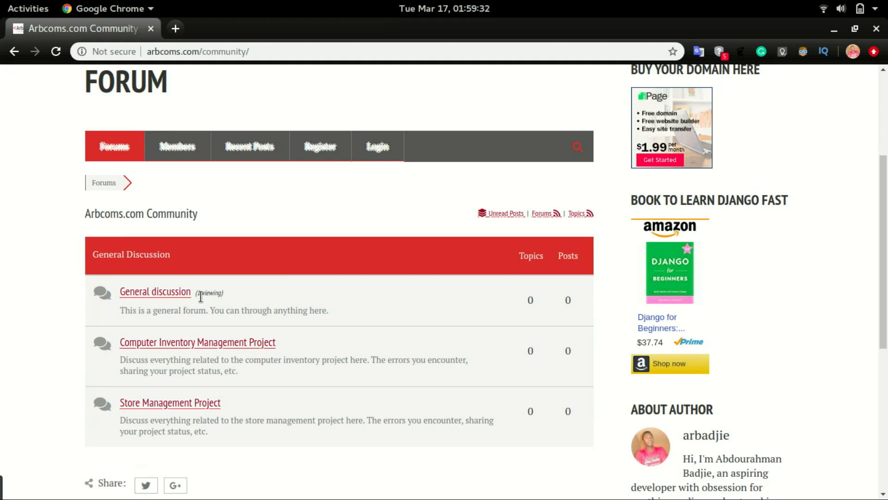
mouse_move(155, 291)
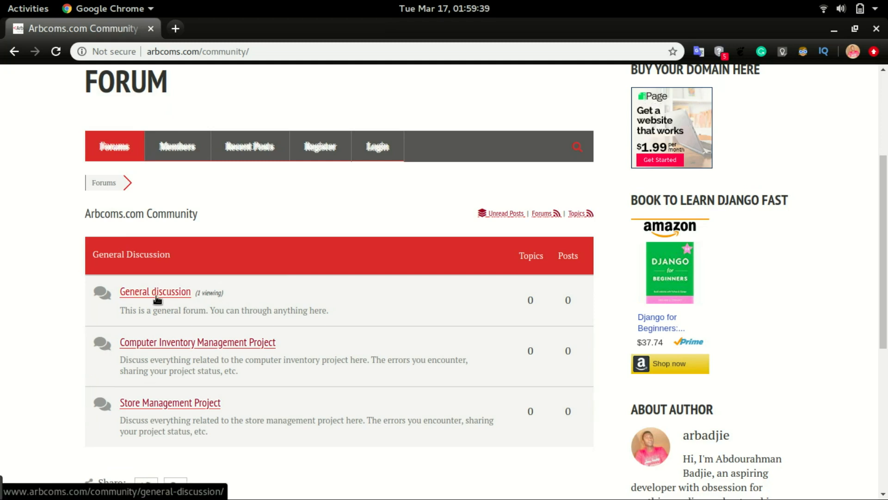
mouse_move(235, 346)
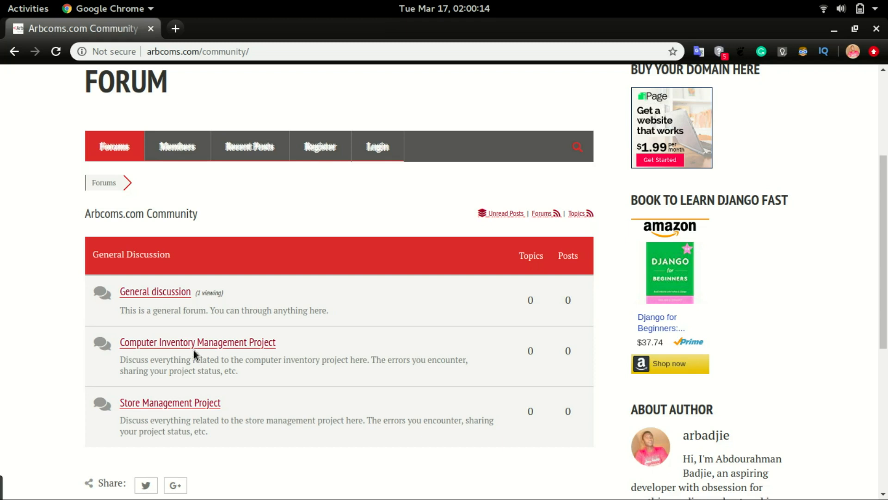
mouse_move(188, 375)
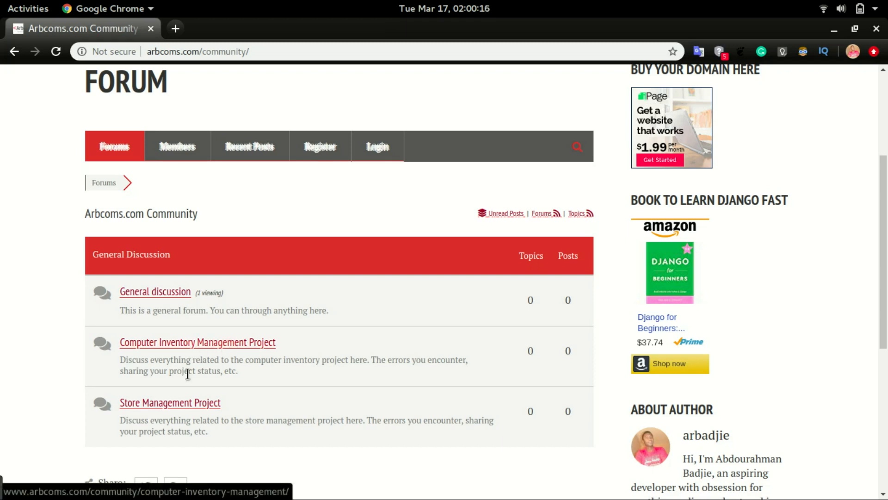
mouse_move(154, 291)
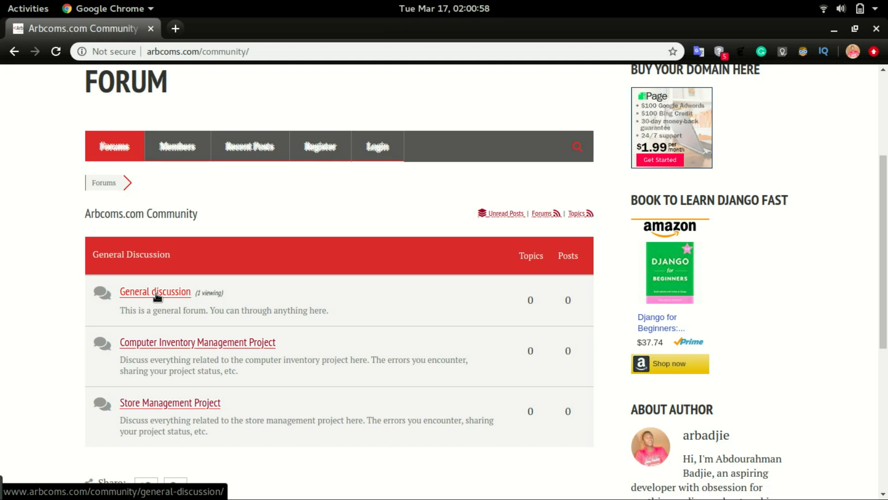
mouse_move(174, 323)
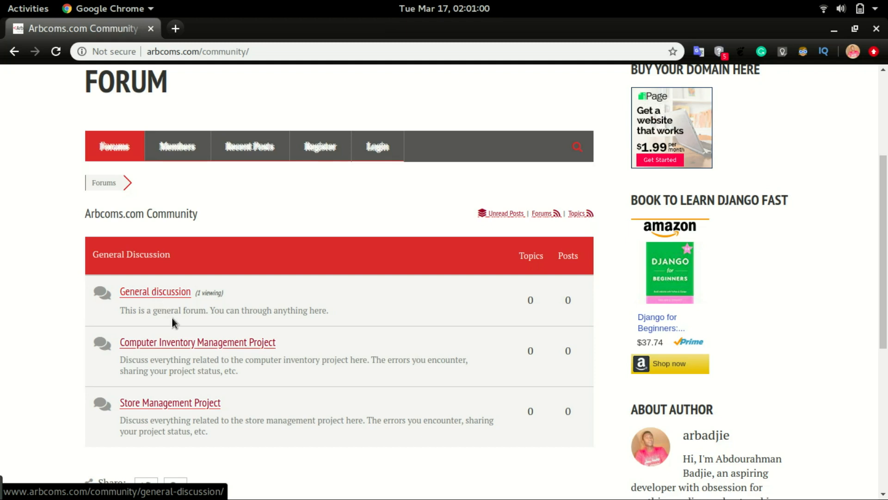
mouse_move(198, 342)
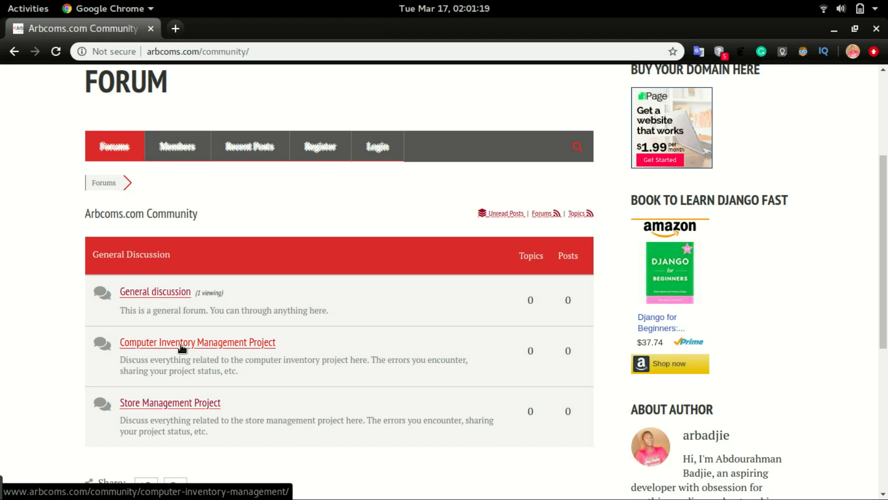
mouse_move(198, 333)
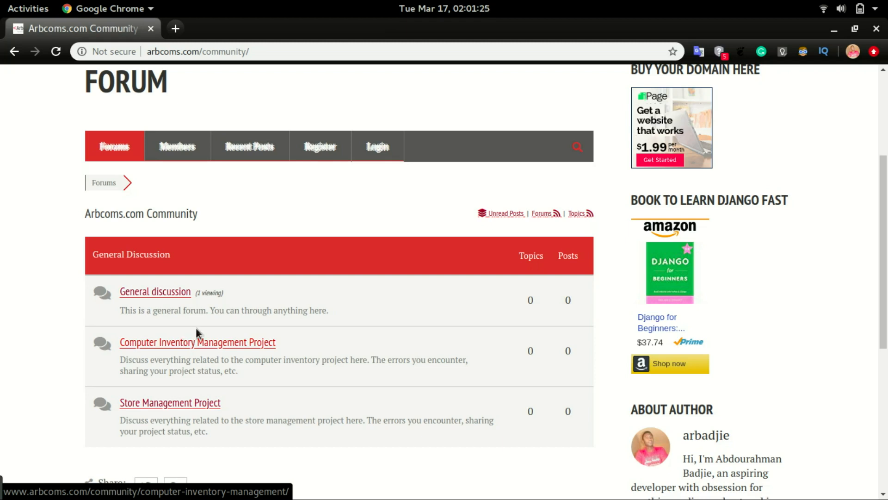
mouse_move(219, 323)
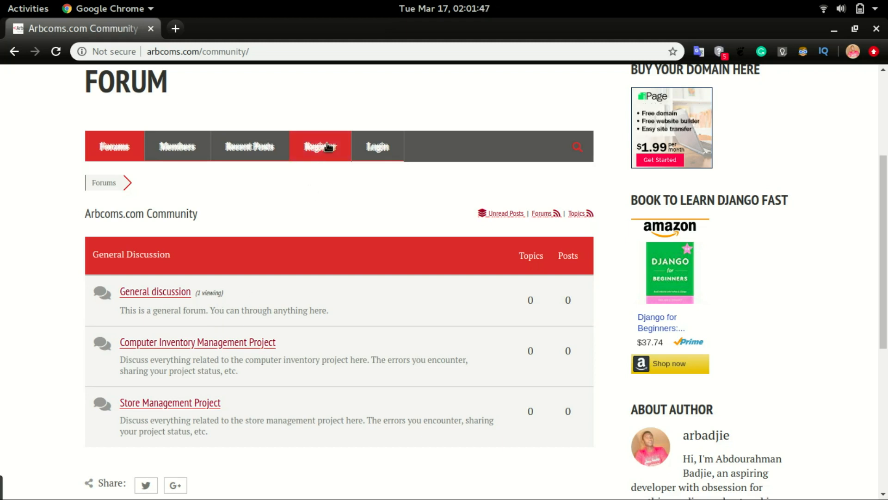
- Go to the SIGNUP page with its empty name, username, email and password form
scroll("up", 3)
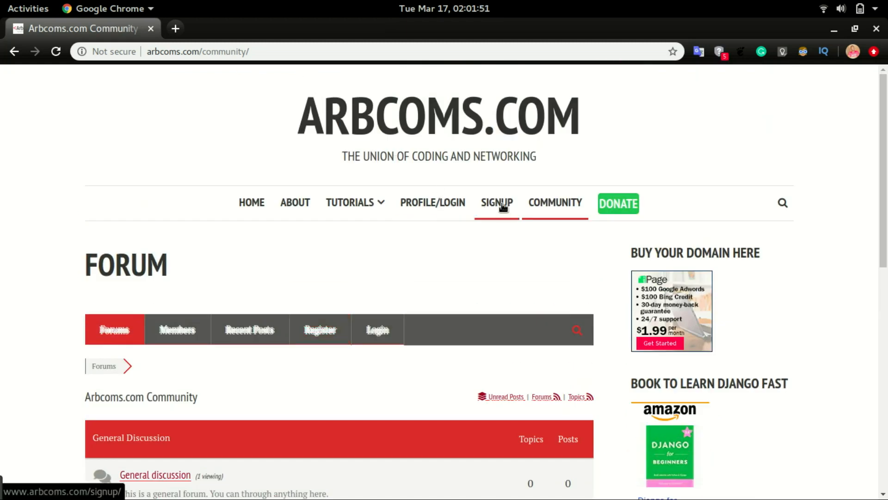
left_click(496, 203)
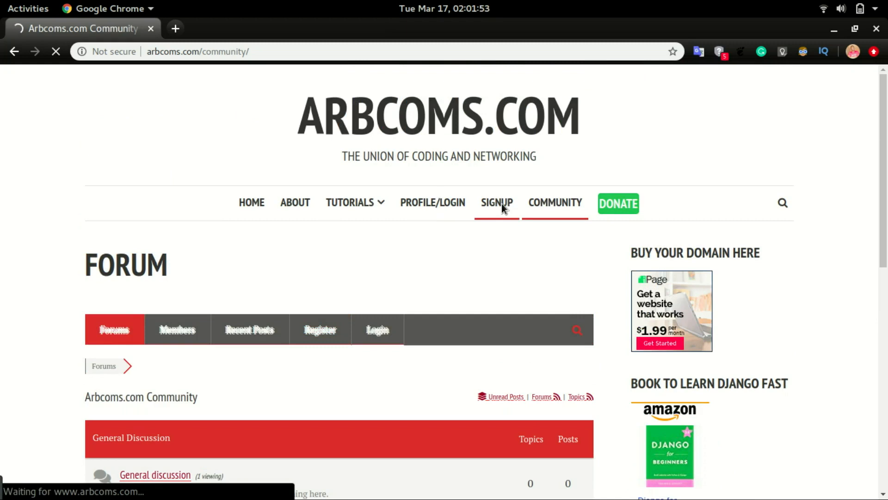
left_click(496, 203)
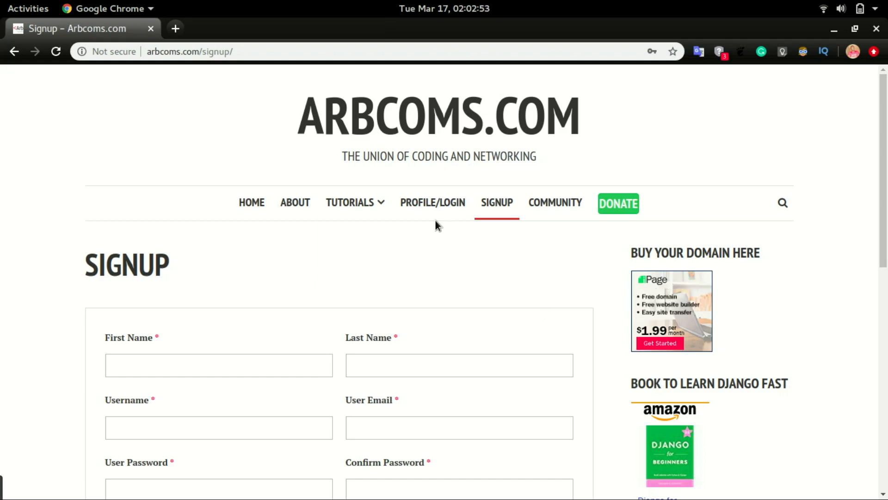
mouse_move(432, 202)
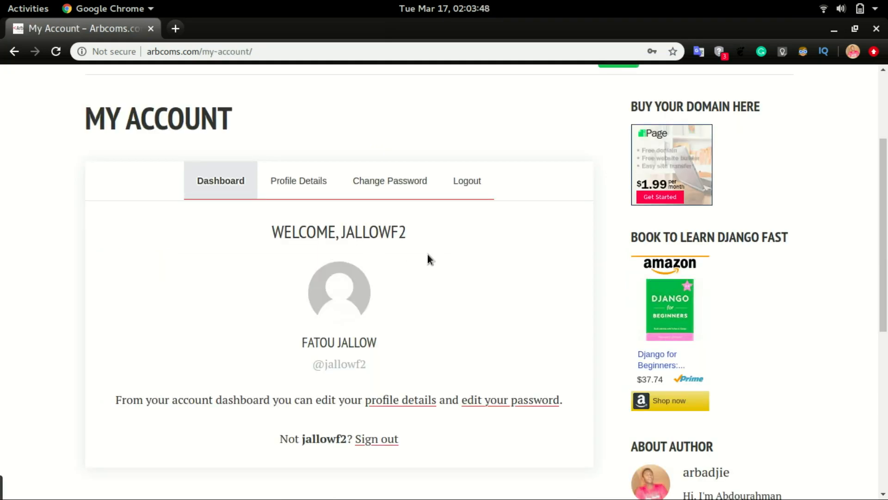
- Return to the COMMUNITY index and scroll to the three zero-topic forums
scroll("up", 3)
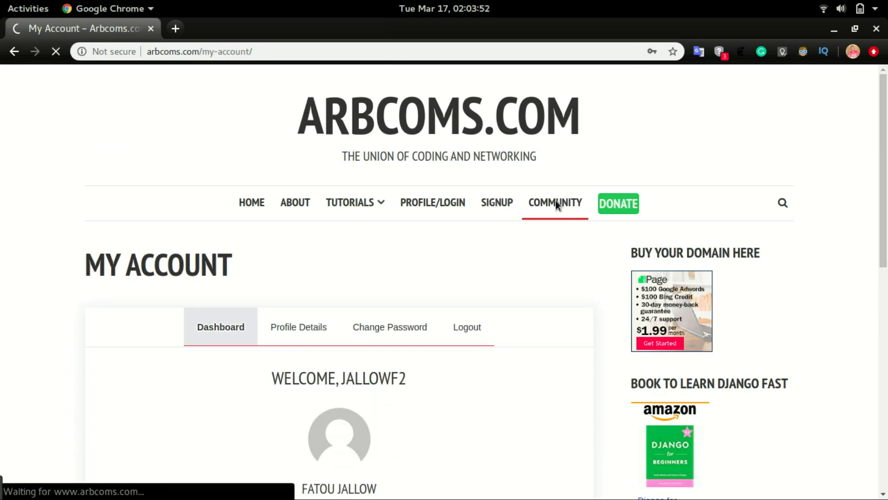
left_click(555, 203)
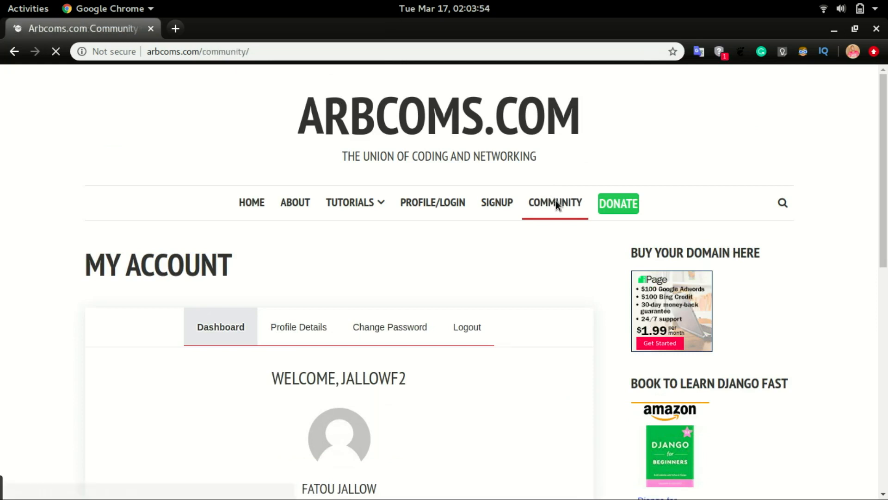
left_click(554, 203)
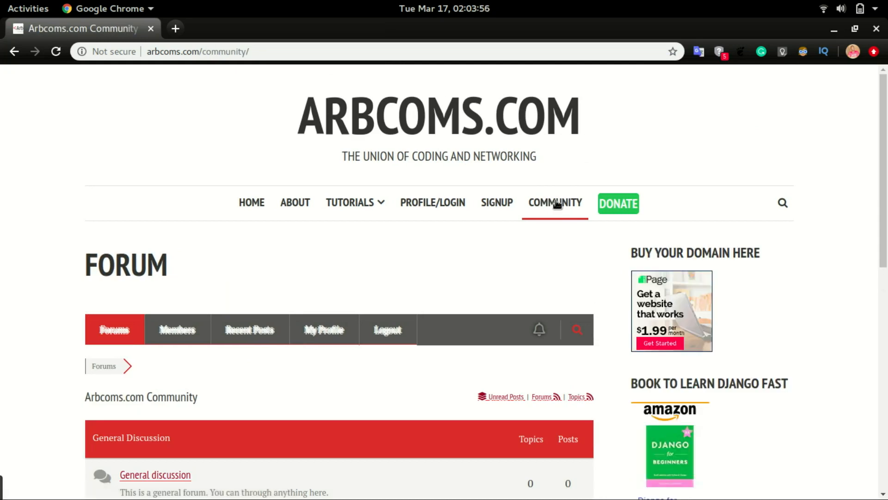
scroll("down", 3)
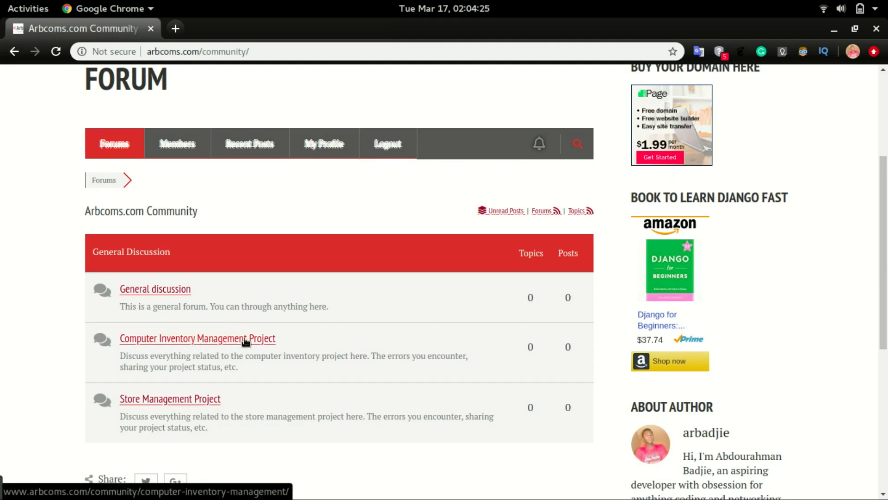
- Draft a Computer Inventory topic 'I have an error on models.py' with body 'please see the attached files'
left_click(198, 339)
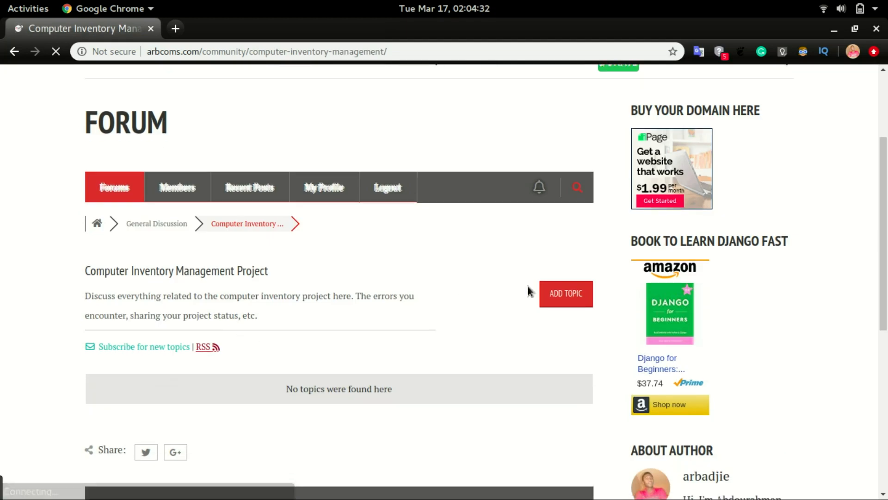
left_click(566, 294)
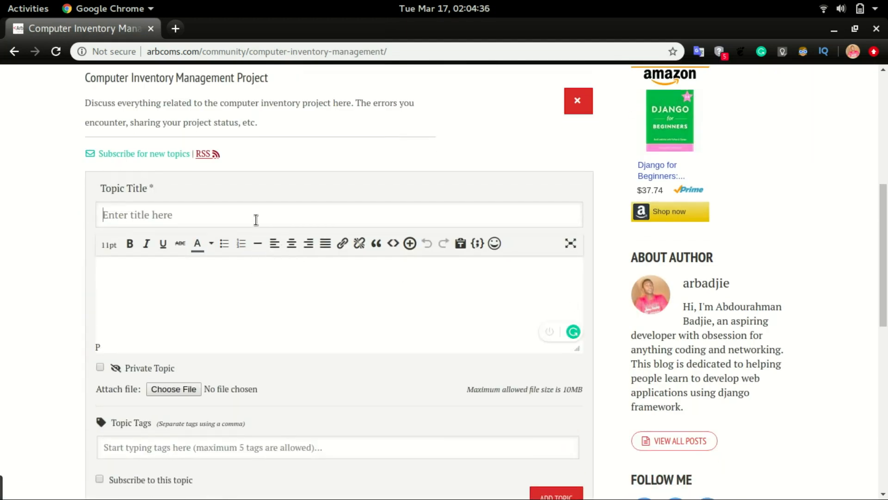
type("I have an")
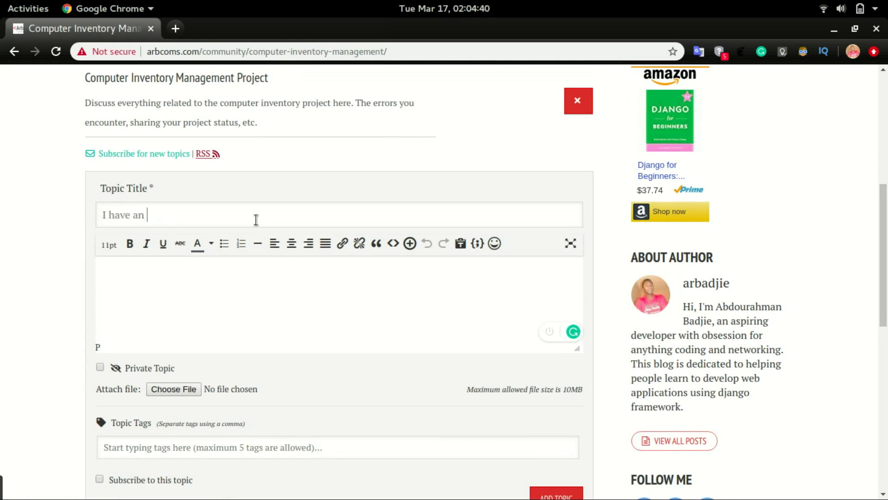
type("error")
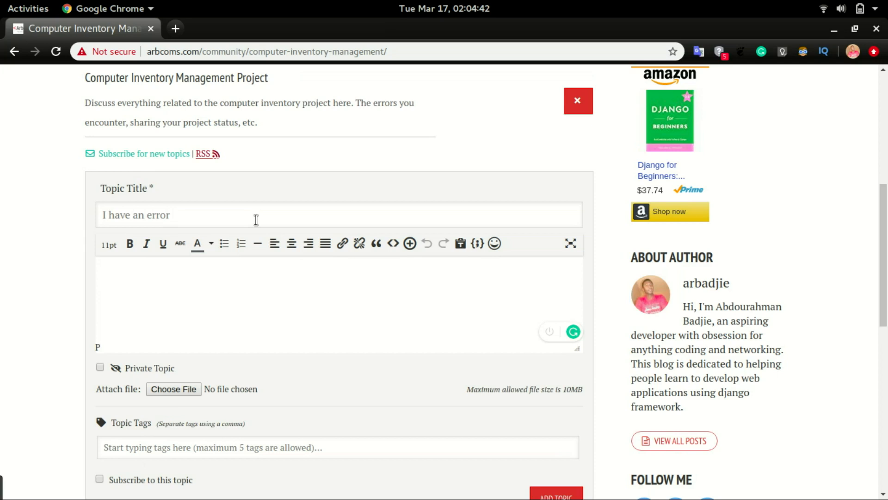
type("on mo")
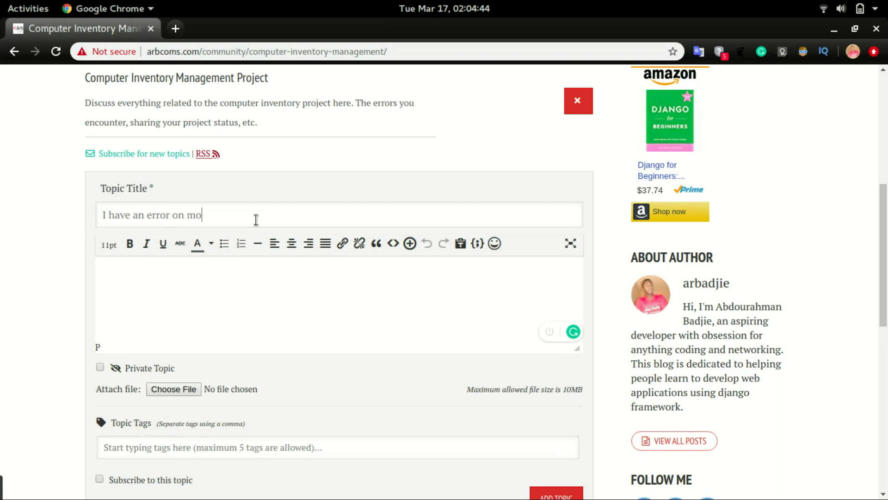
type("dels.p")
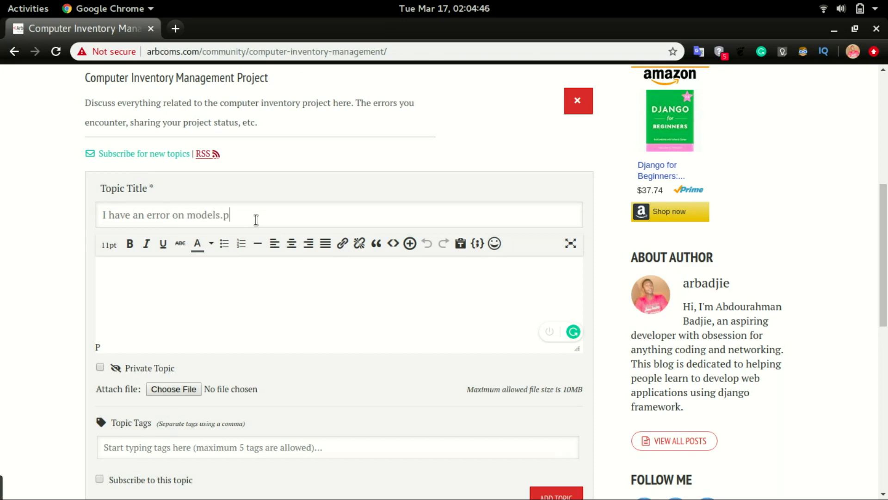
type("y")
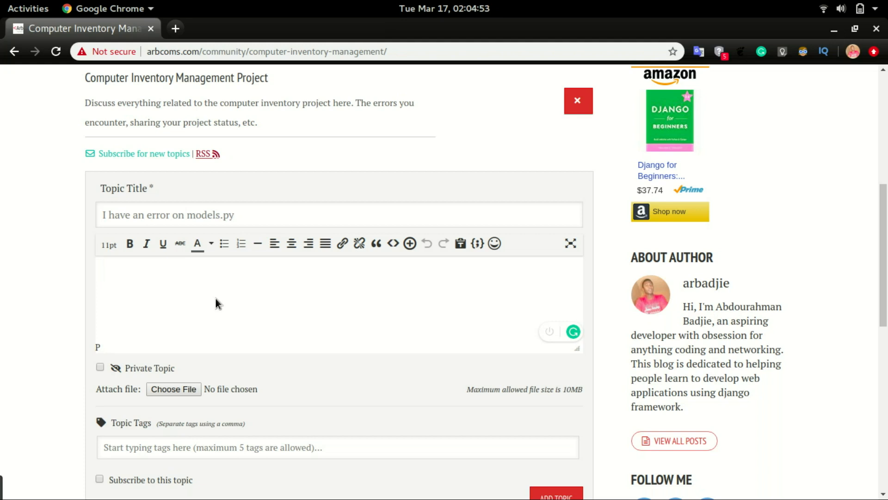
type("please see the attached files")
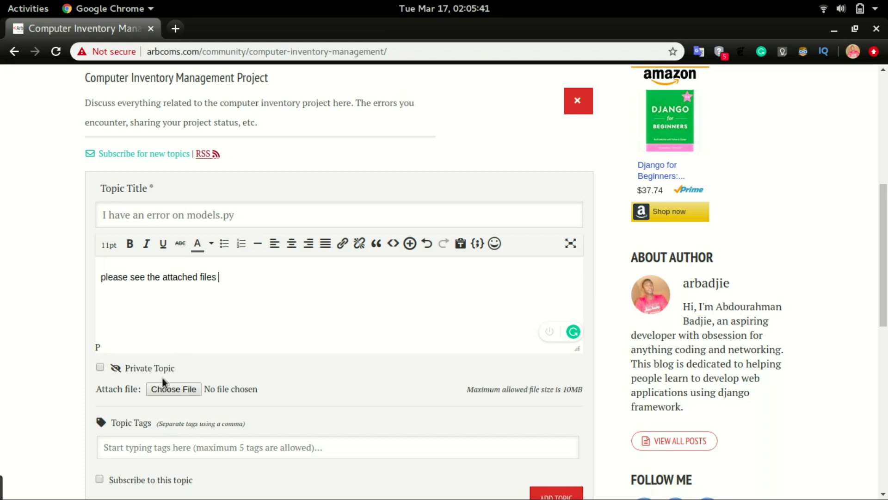
- Attach model Image.png and tick 'Subscribe to this topic'
left_click(173, 389)
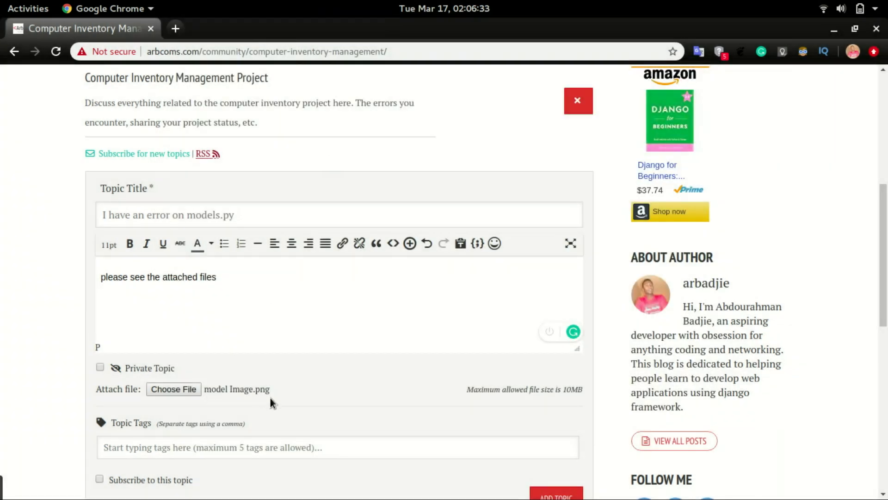
scroll("down", 3)
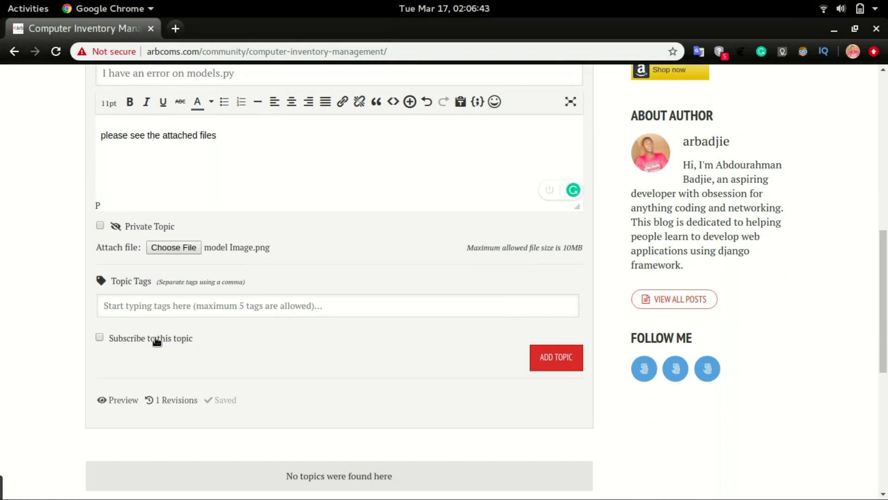
left_click(100, 338)
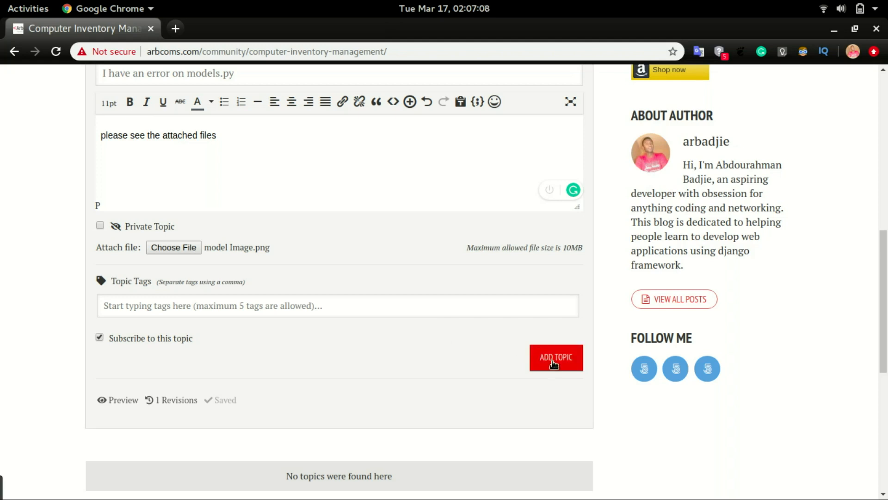
- Post the topic with ADD TOPIC and scroll to see the model-Image.png attachment
left_click(556, 358)
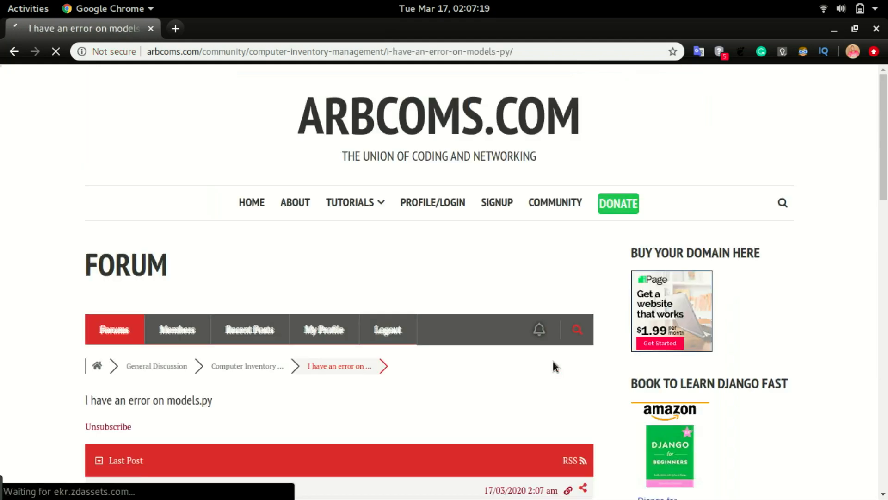
scroll("down", 3)
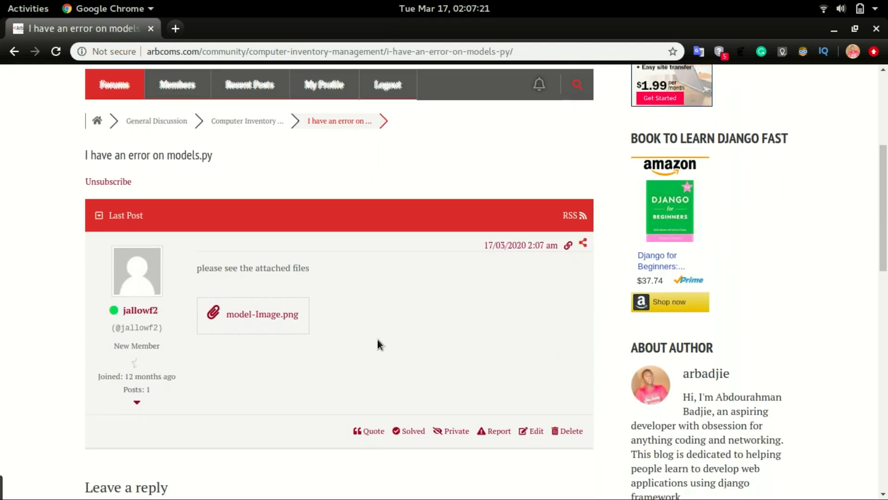
mouse_move(324, 344)
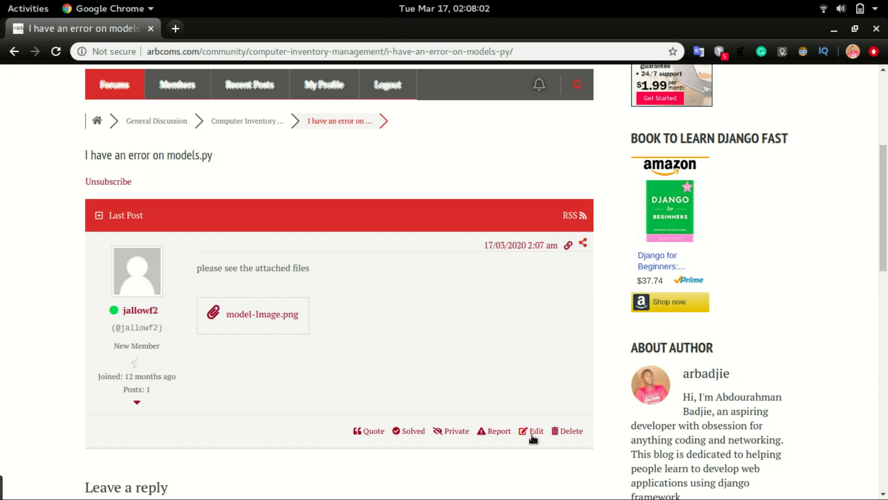
- Edit the posted topic and choose Page Error.png as a second attachment
left_click(535, 431)
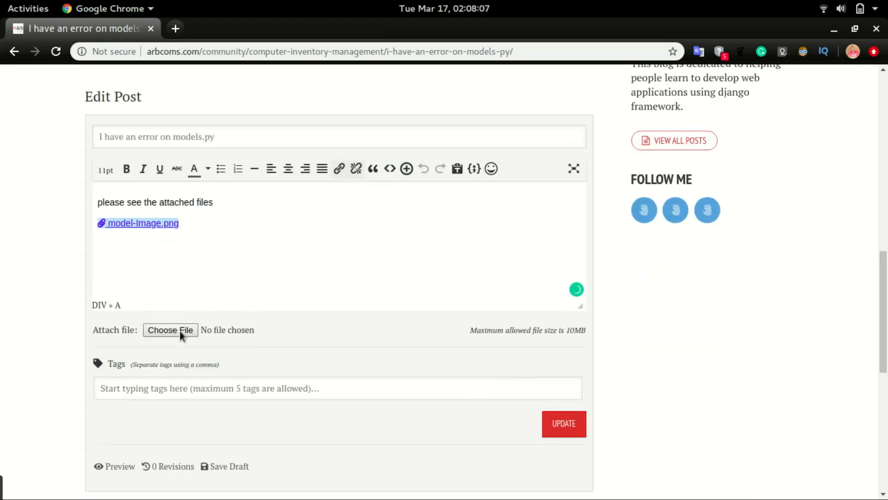
left_click(170, 330)
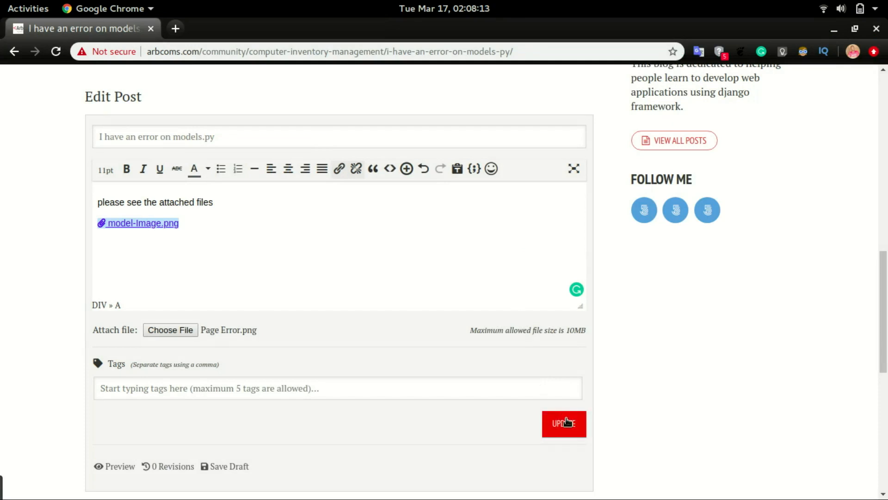
- Update the topic, confirm both attachments are listed, and open one in a new tab
left_click(564, 424)
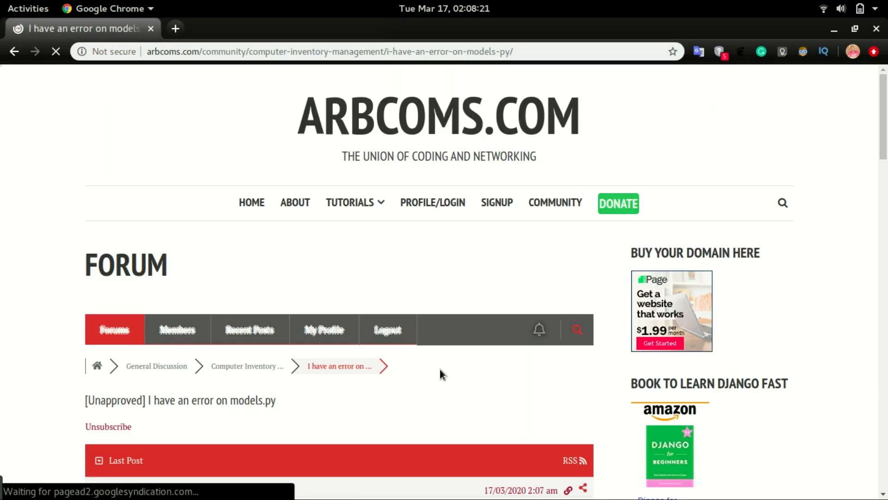
scroll("down", 3)
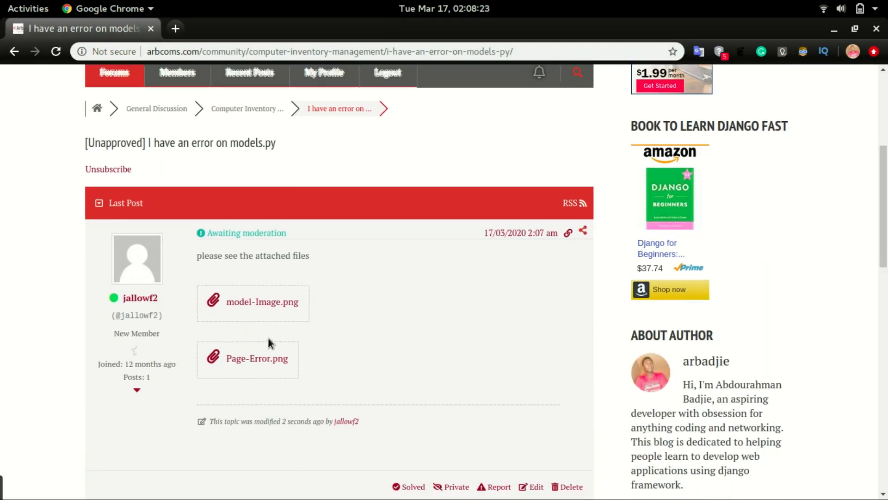
mouse_move(262, 301)
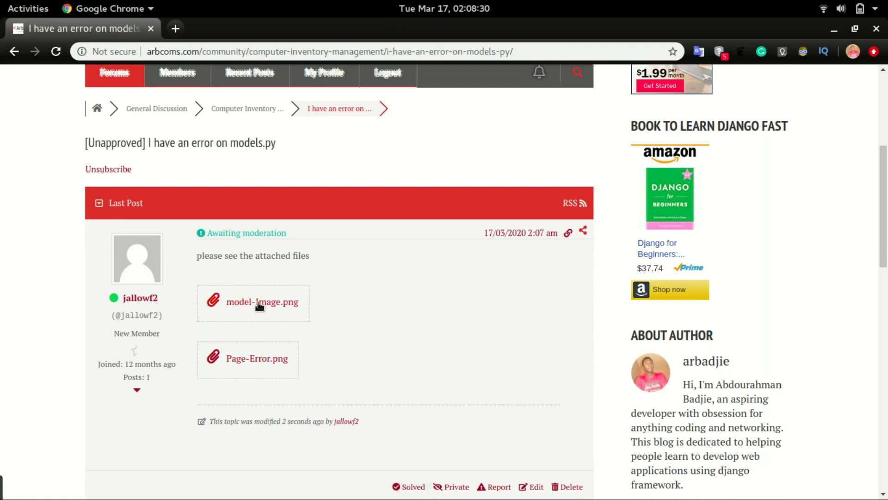
left_click(262, 301)
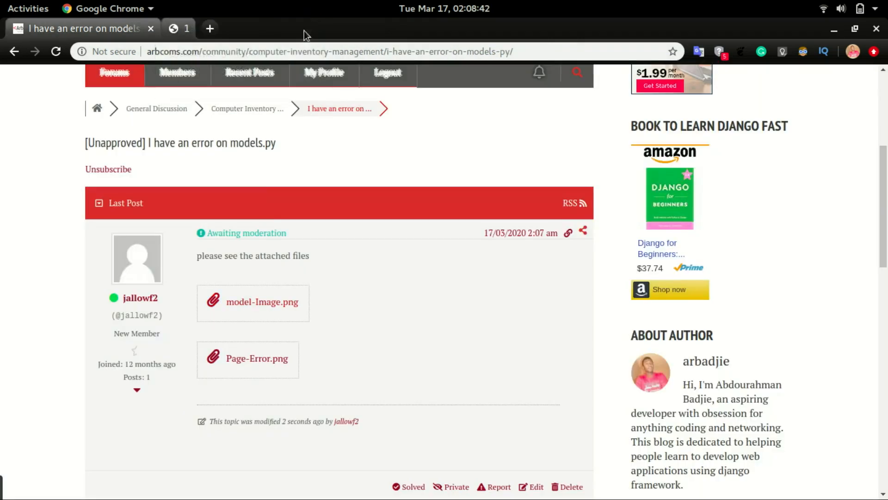
- View Page-Error.png's Django 404 screenshot in its own tab and zoom in
left_click(256, 358)
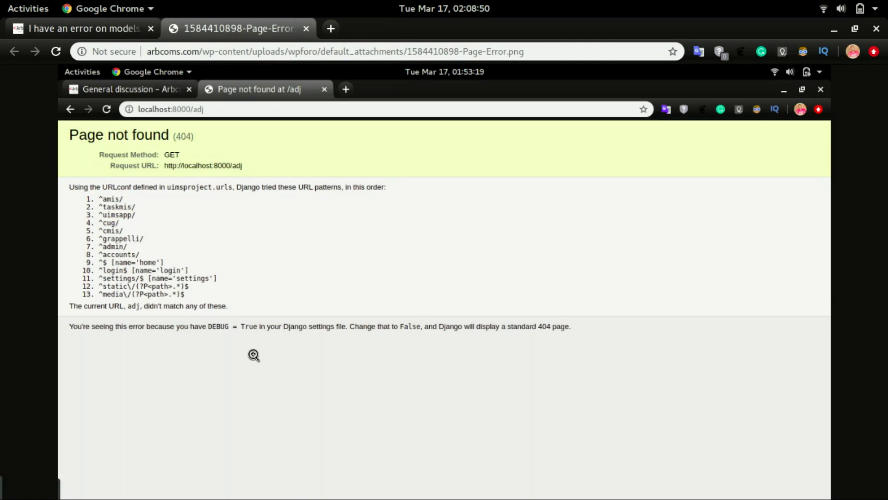
left_click(305, 28)
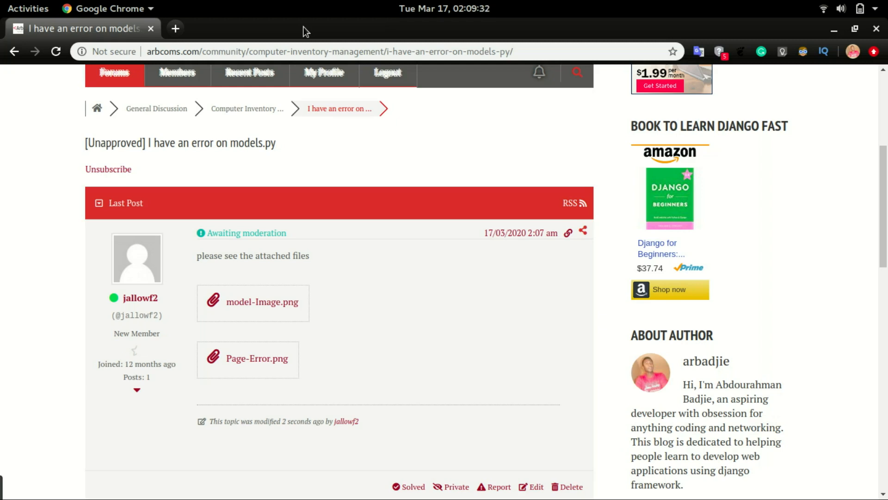
- Scroll down the topic page to the empty 'Leave a reply' editor
scroll("down", 3)
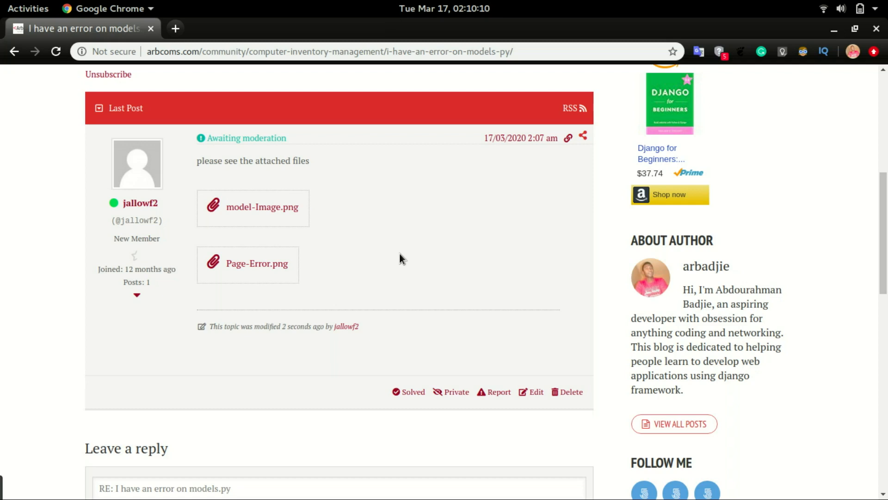
scroll("down", 3)
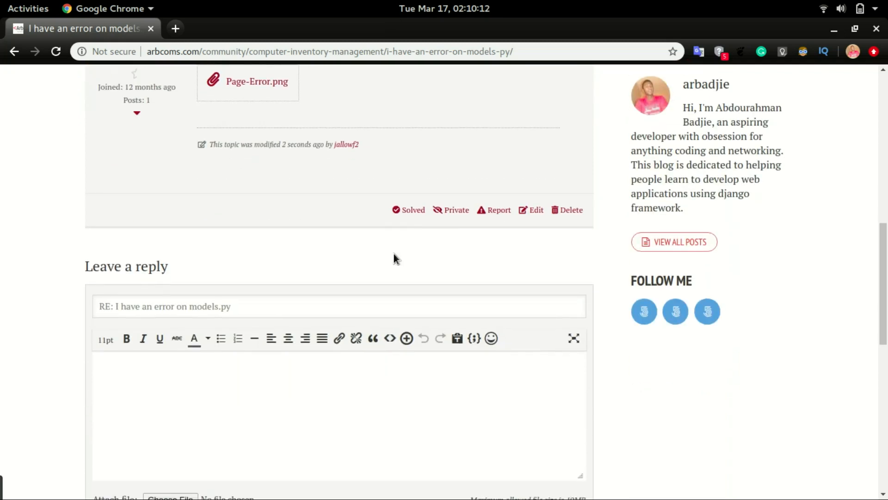
scroll("down", 3)
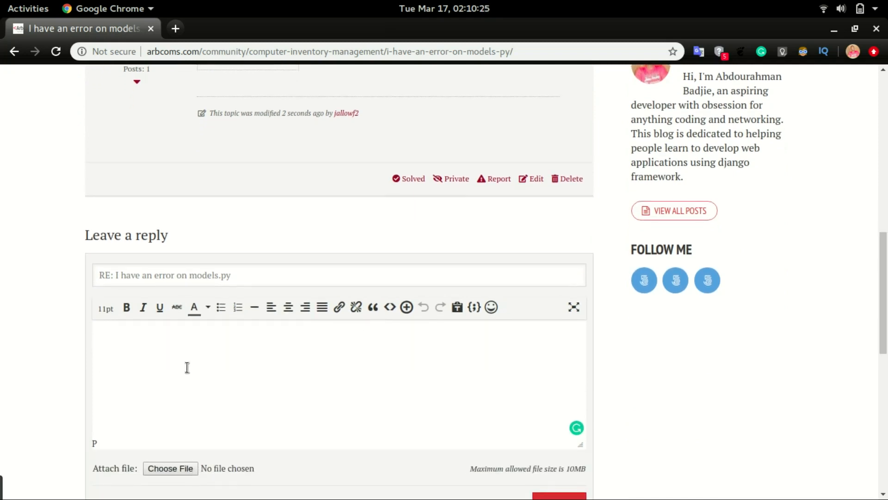
- Type 'Delete line 5.' in the reply editor and submit it with ADD REPLY
type("Delete")
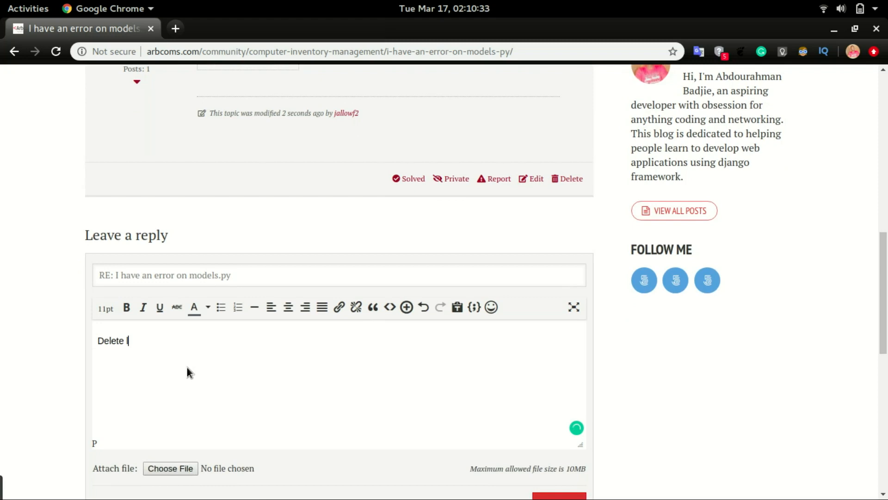
type("line")
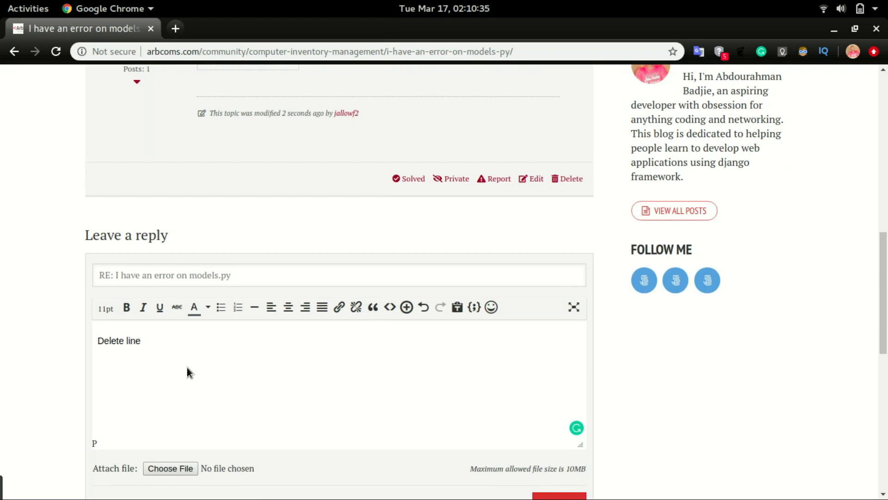
type("5")
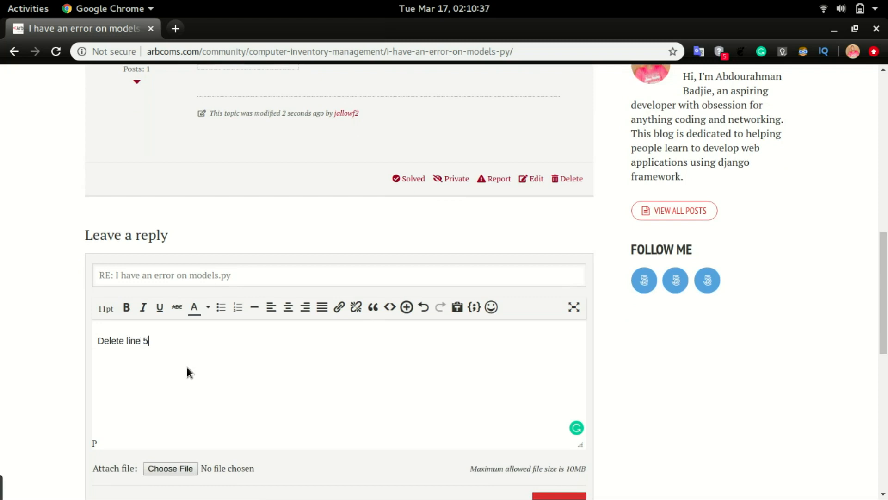
type(".")
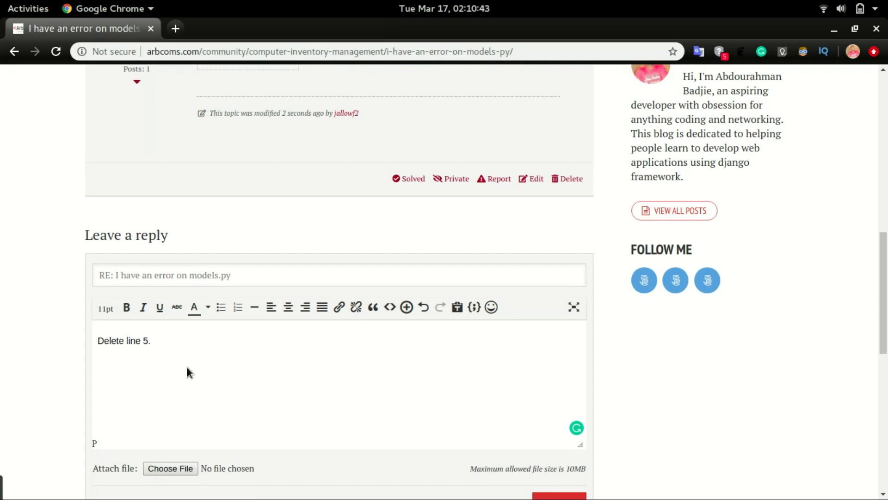
left_click(151, 341)
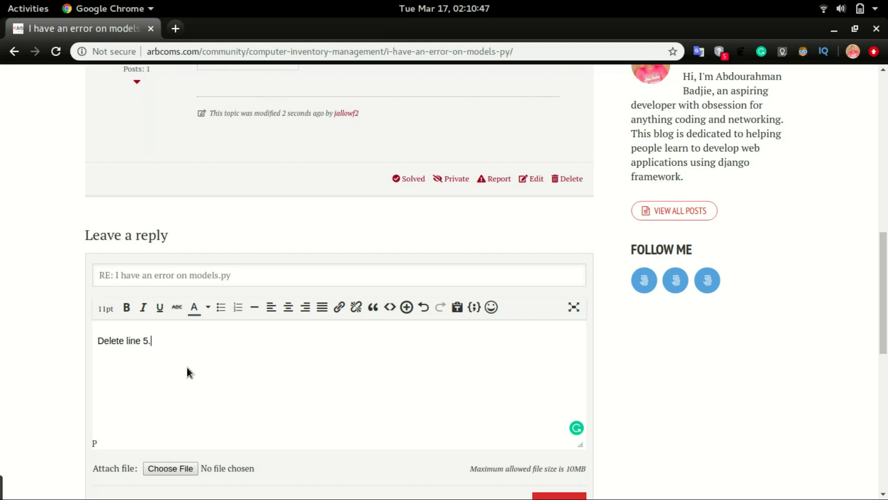
scroll("down", 3)
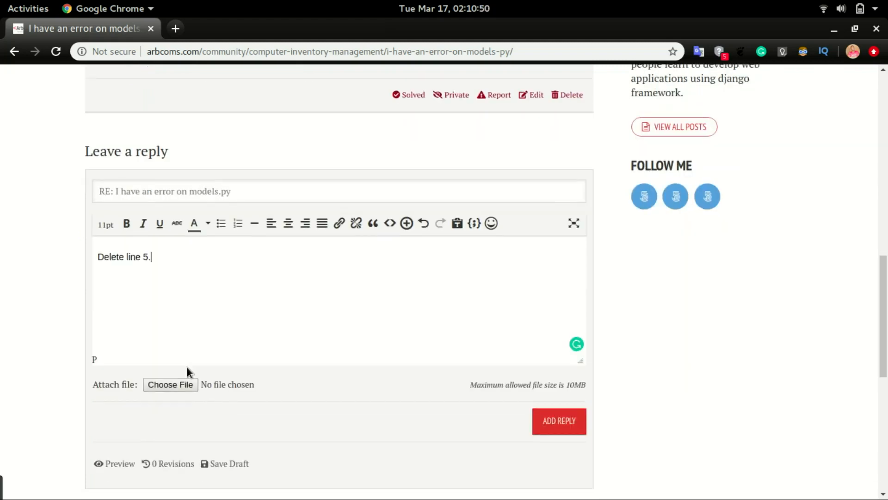
left_click(558, 420)
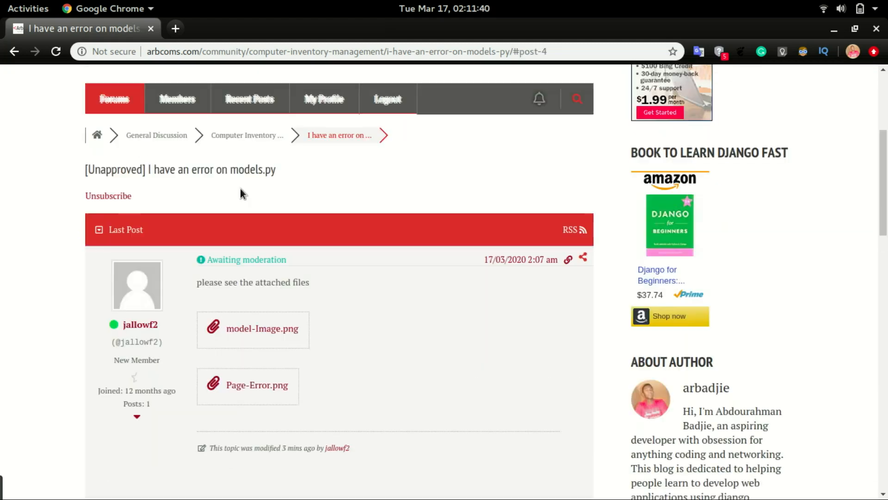